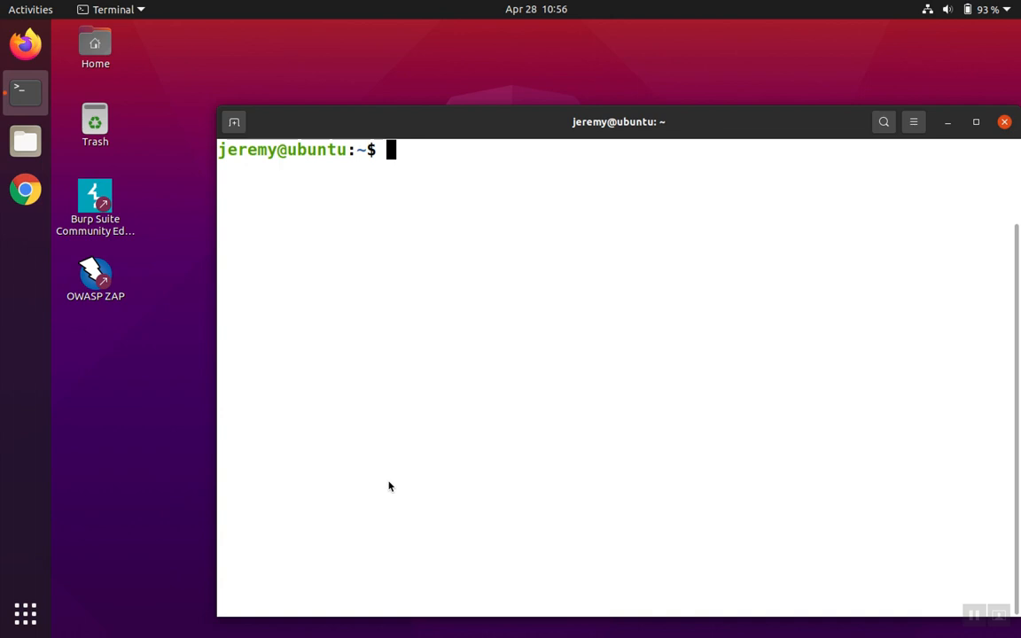
Step: Print launch-pycharm.sh with cat, revealing its nohup line that backgrounds PyCharm with &
text(cat)
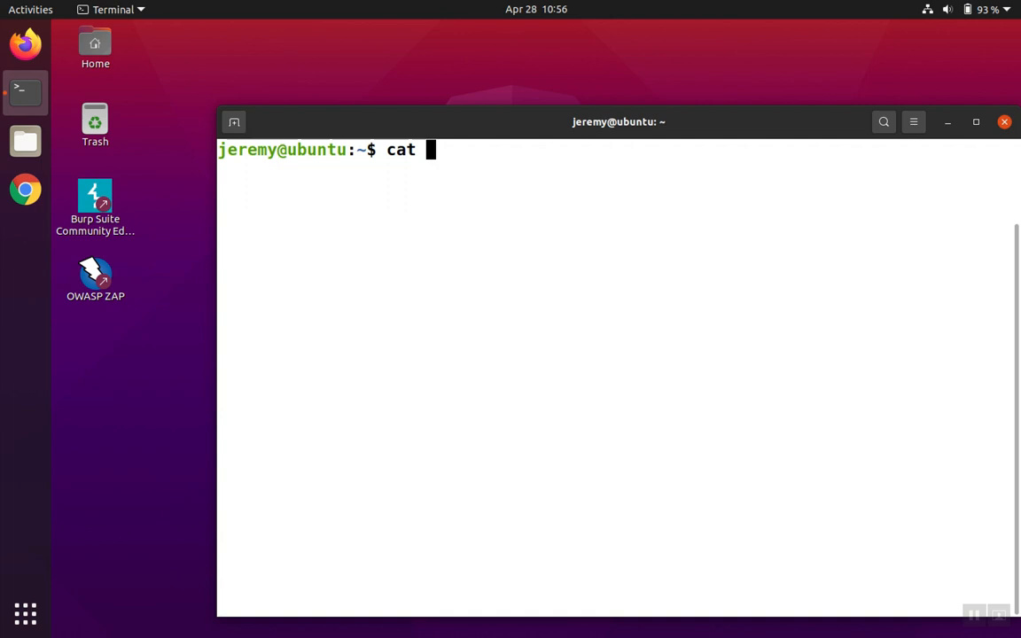
text(launch-)
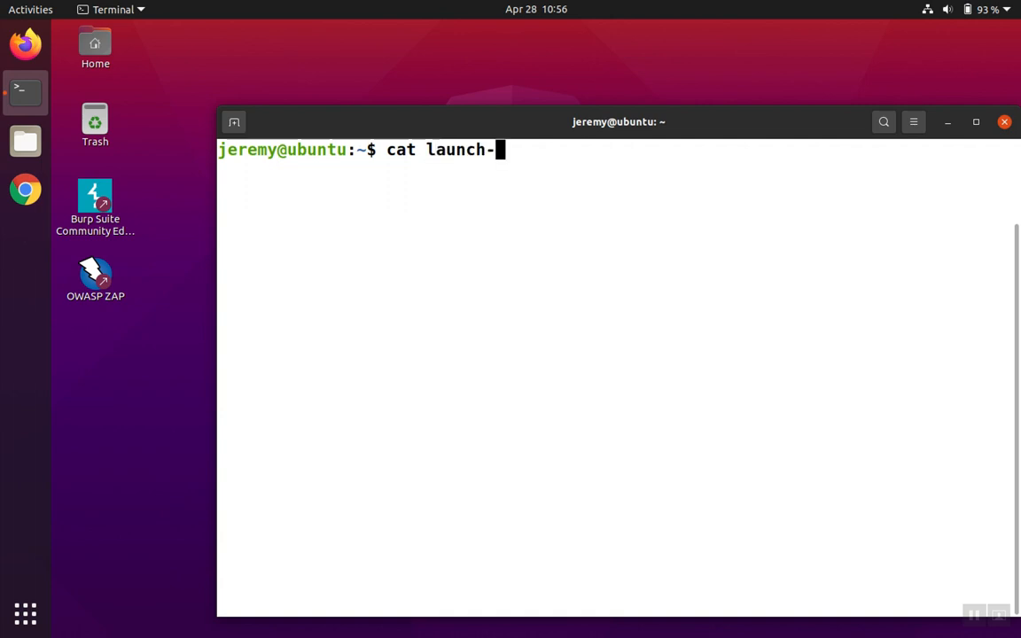
key(Return)
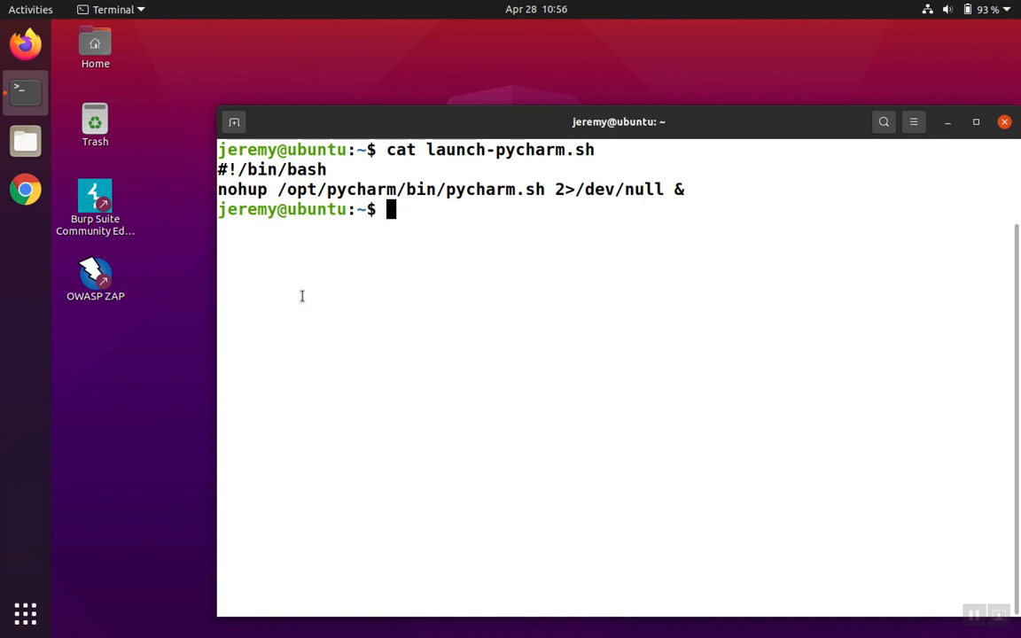
double_click(411, 188)
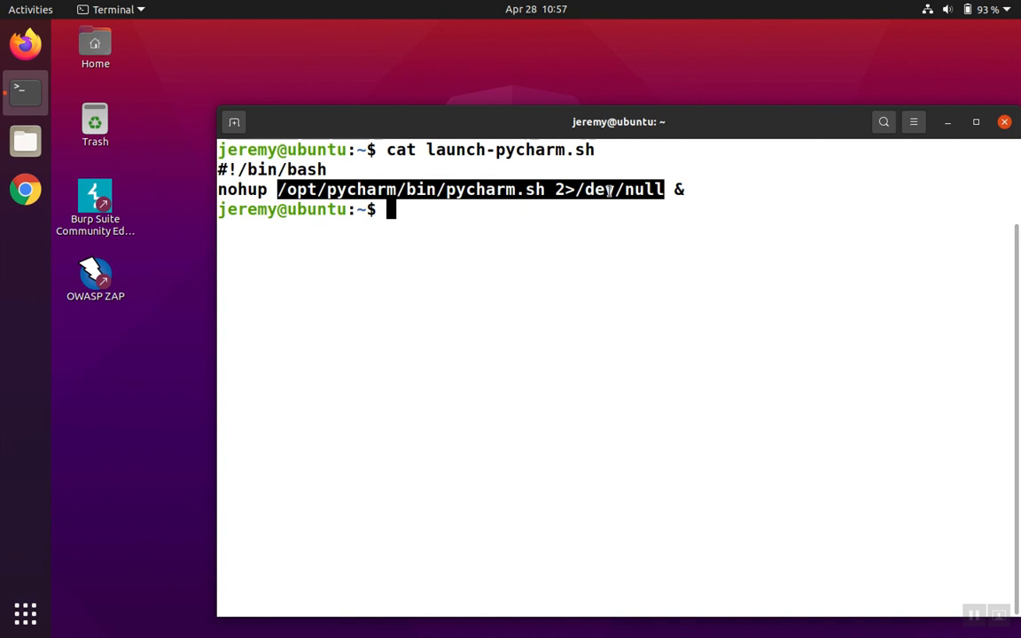
mouse_move(681, 182)
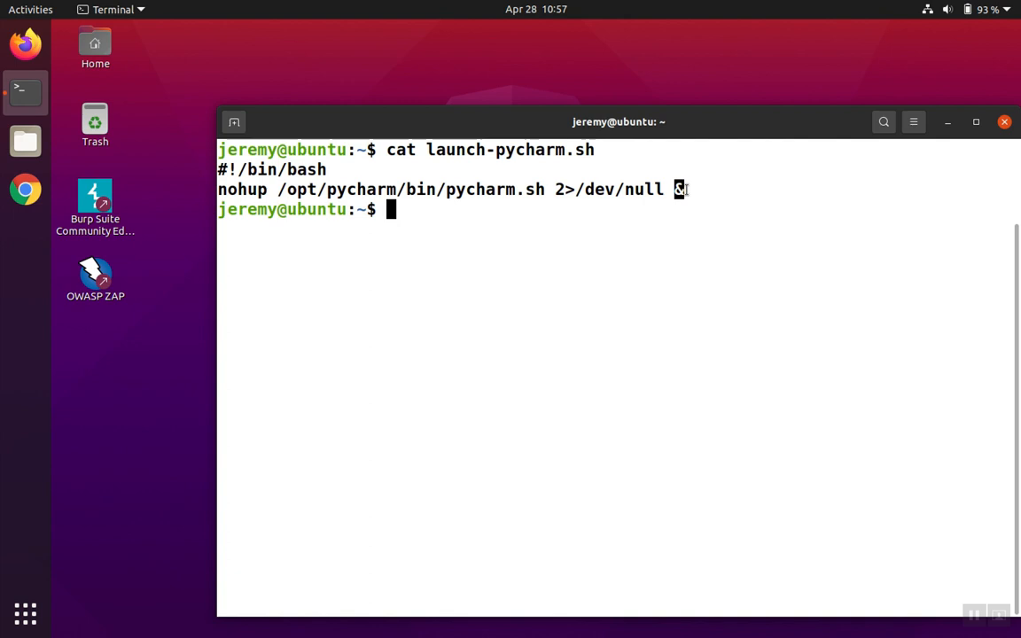
mouse_move(555, 393)
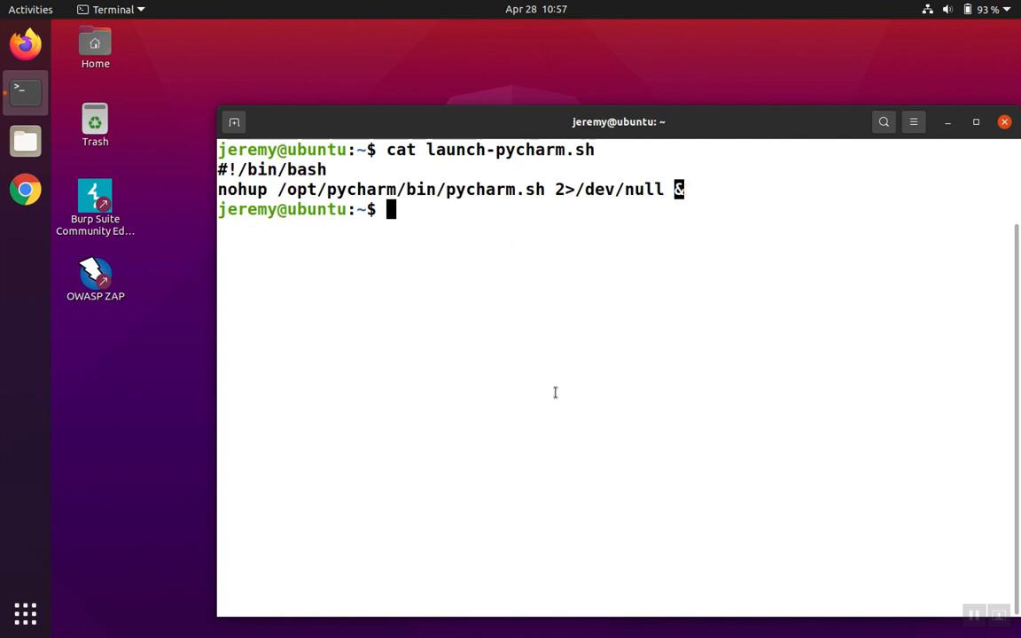
mouse_move(450, 256)
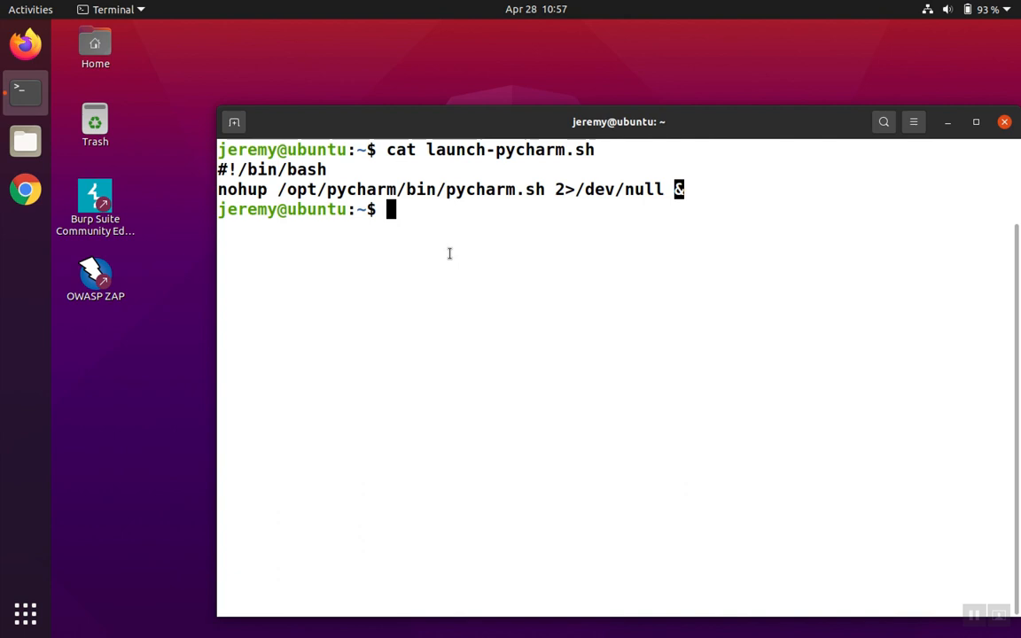
mouse_move(390, 224)
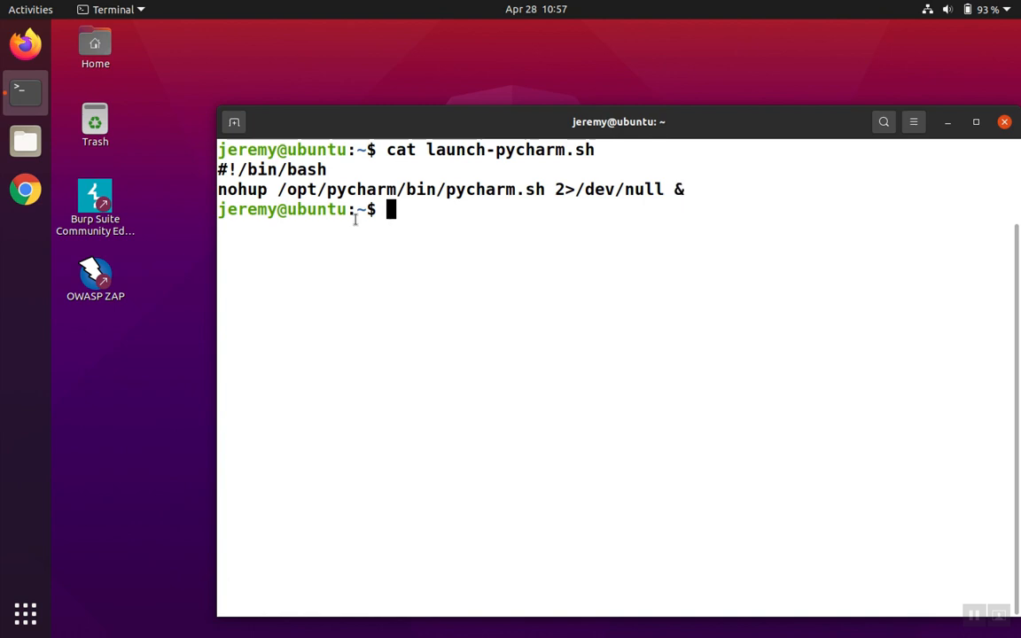
mouse_move(269, 191)
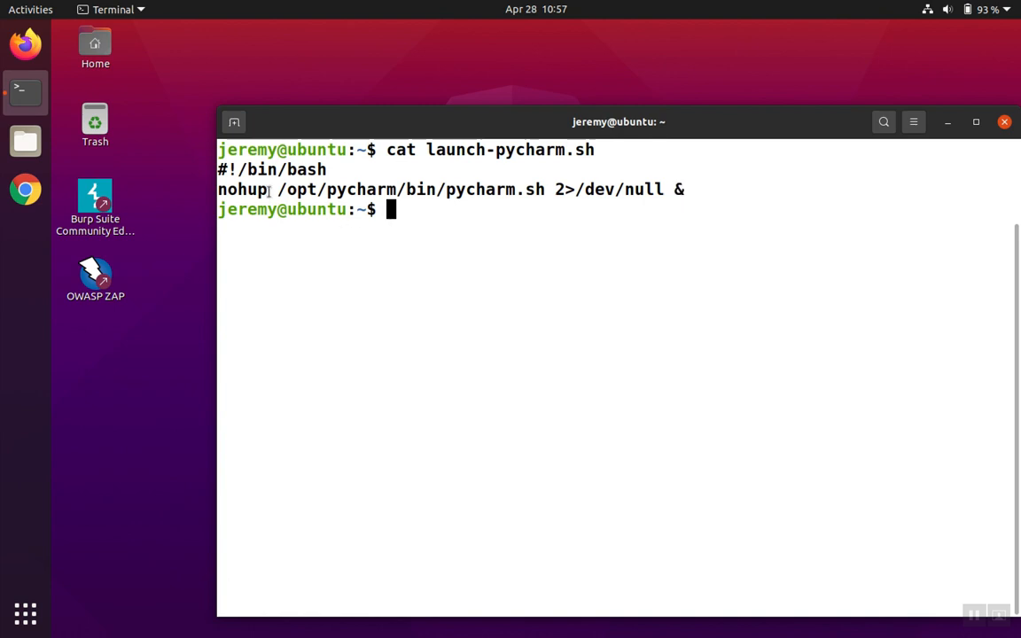
double_click(241, 188)
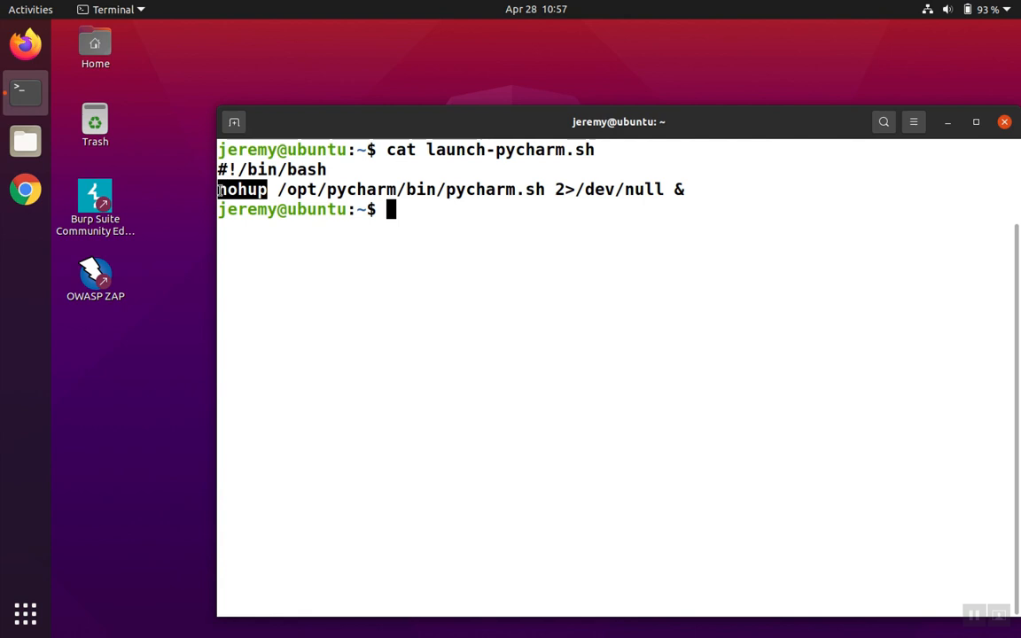
mouse_move(319, 259)
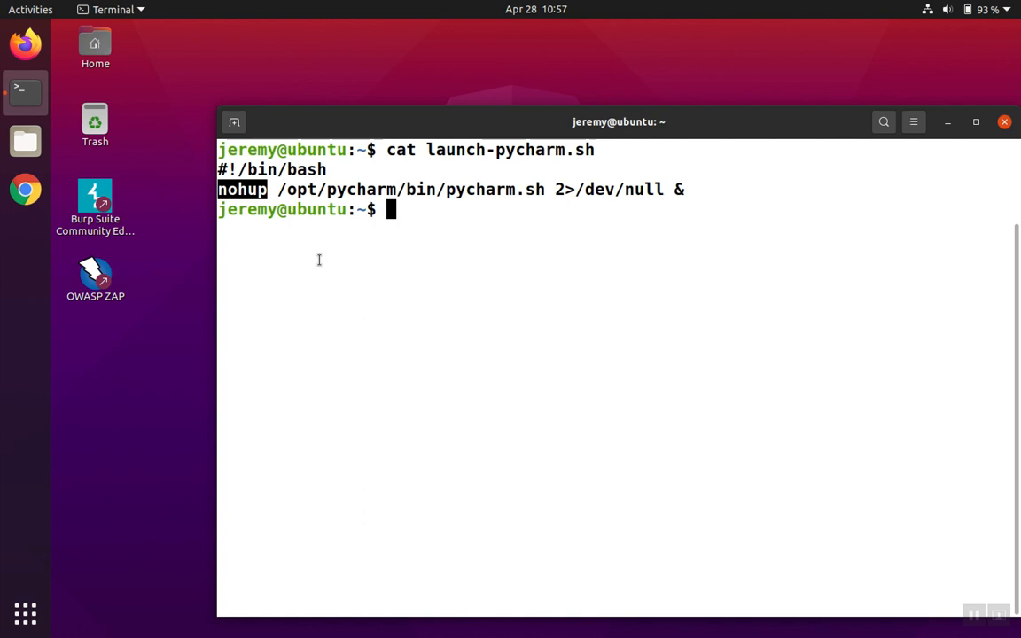
mouse_move(404, 323)
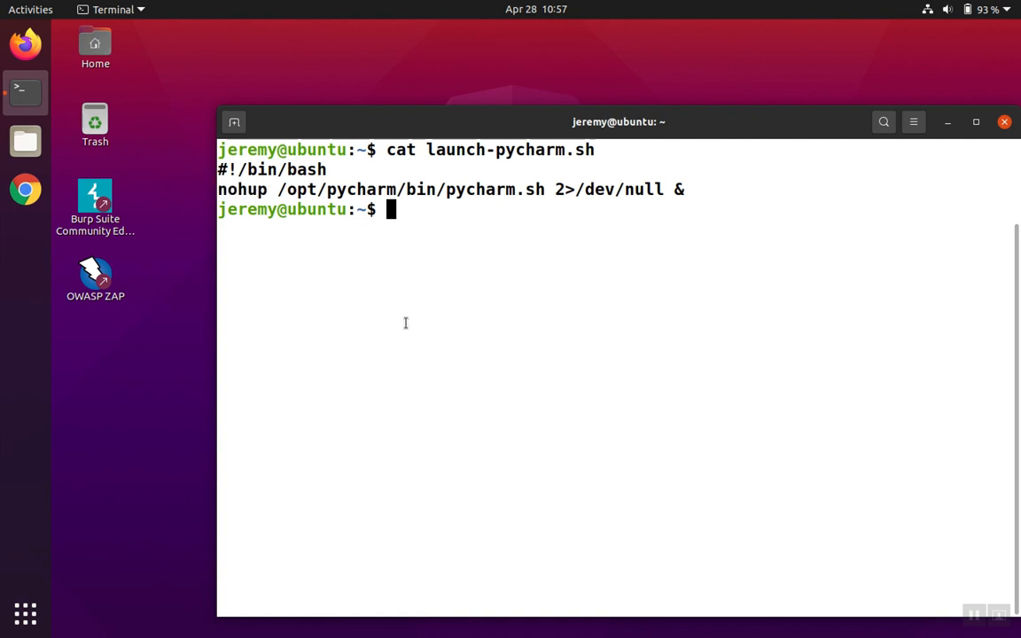
Step: Run ./launch-pycharm.sh so PyCharm opens spider-web while the prompt returns, then reveal PyCharm behind the terminal
text(./launch-)
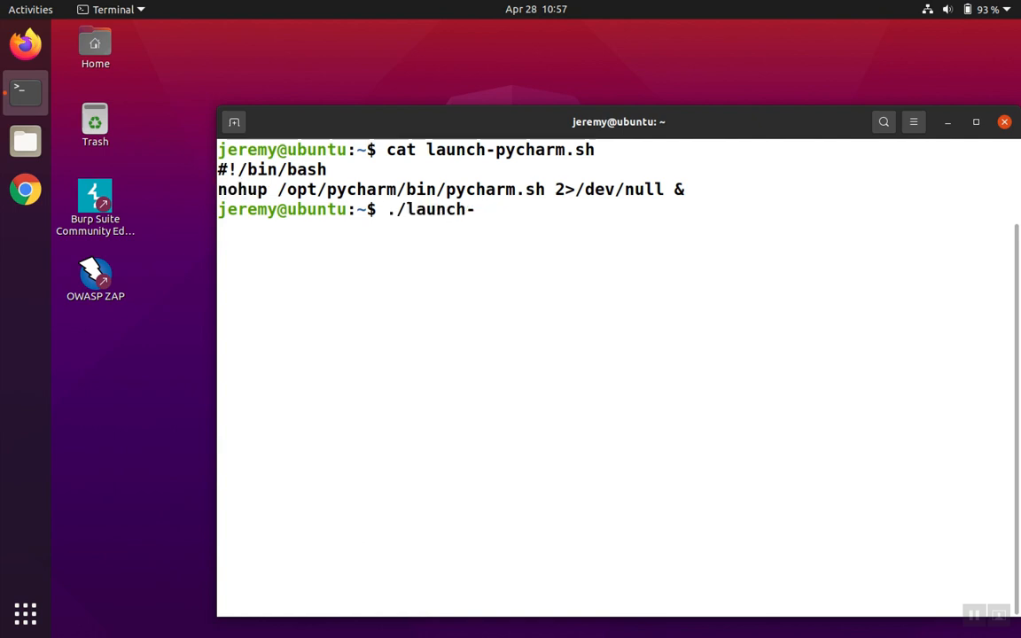
key(Return)
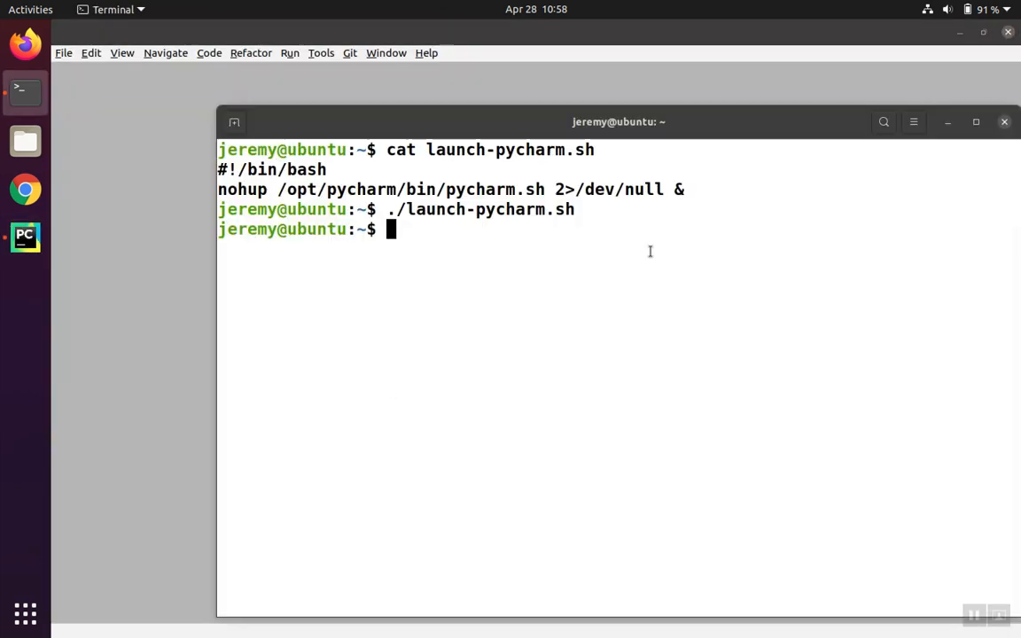
drag(619, 120, 567, 112)
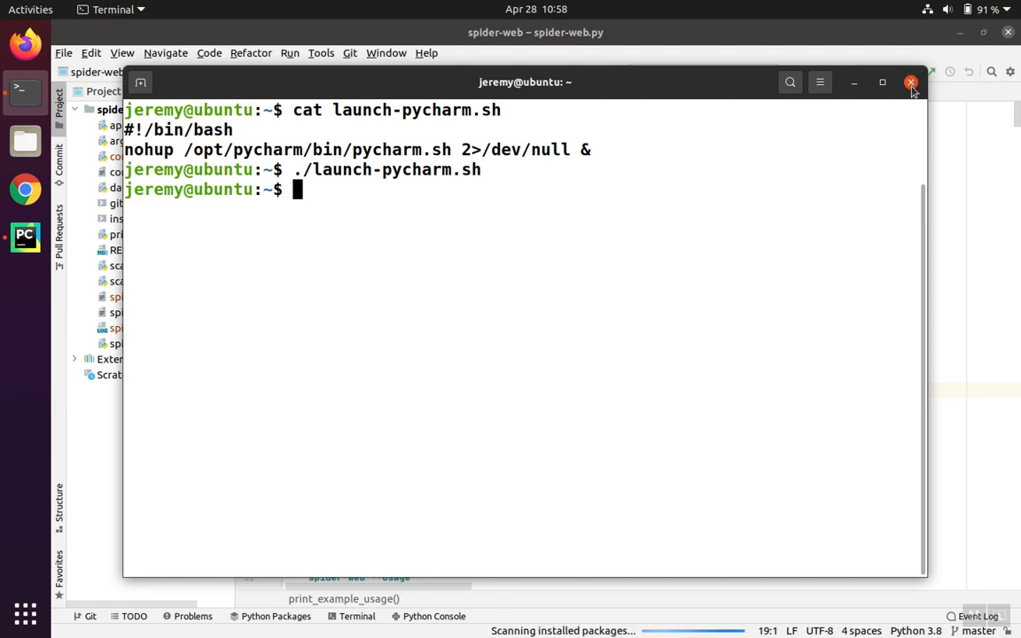
Step: Close the terminal window; PyCharm keeps the spider-web project running
click(911, 81)
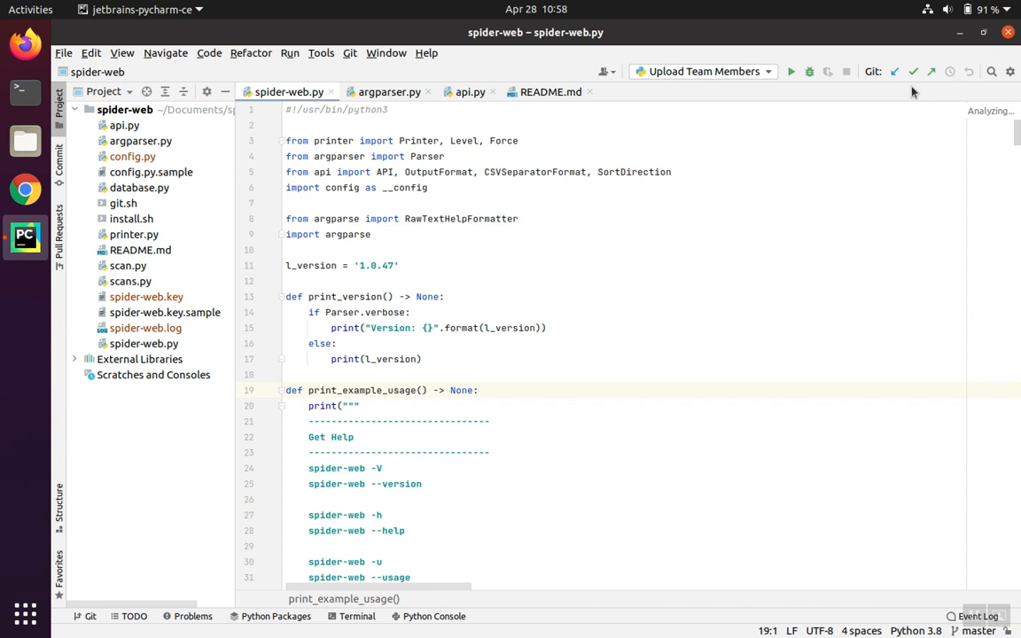
mouse_move(440, 270)
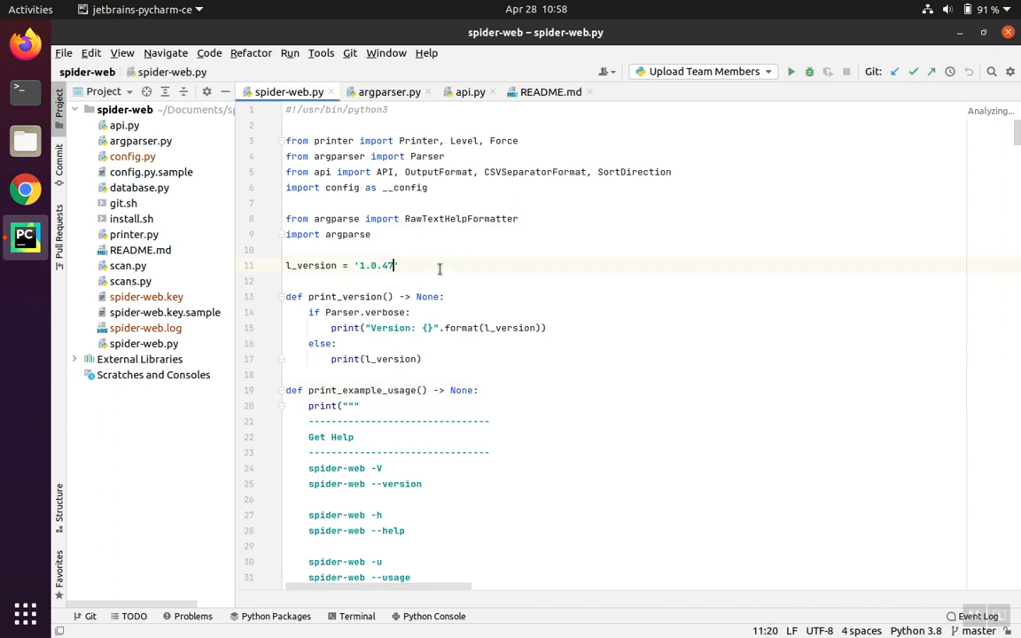
text(8)
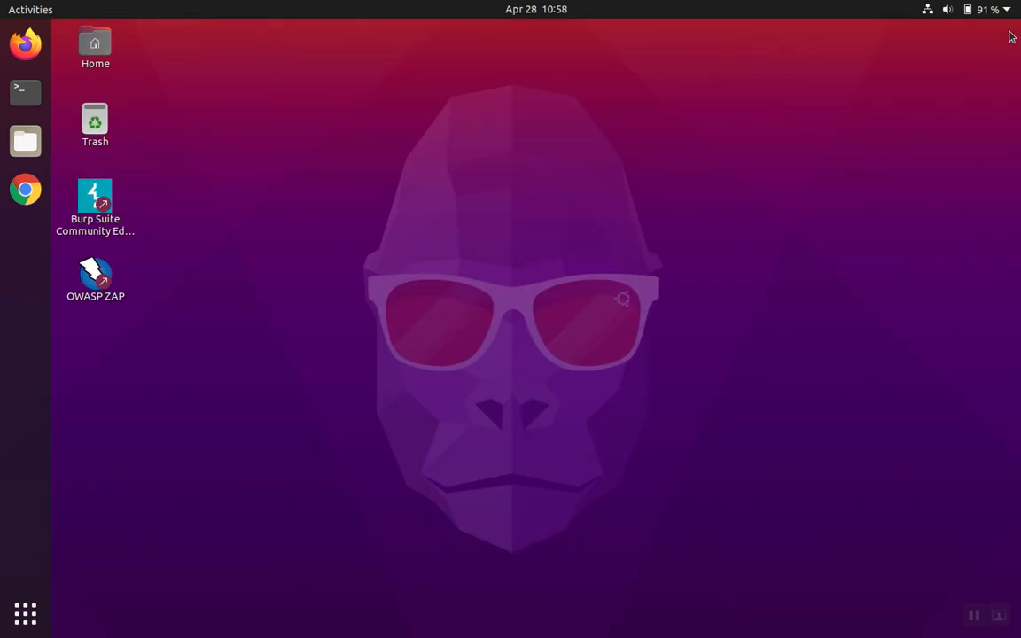
mouse_move(577, 140)
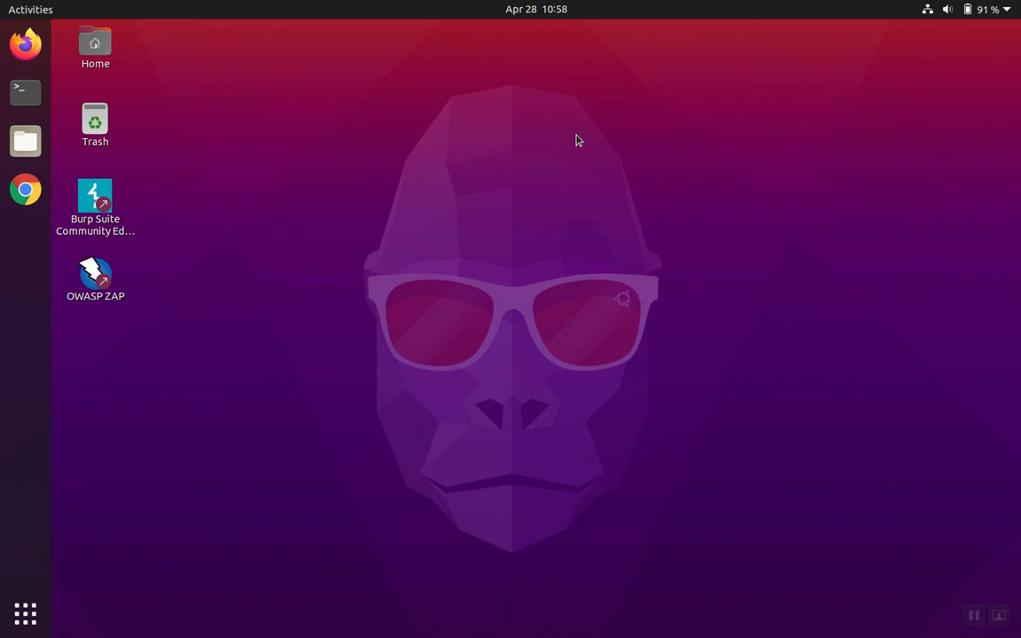